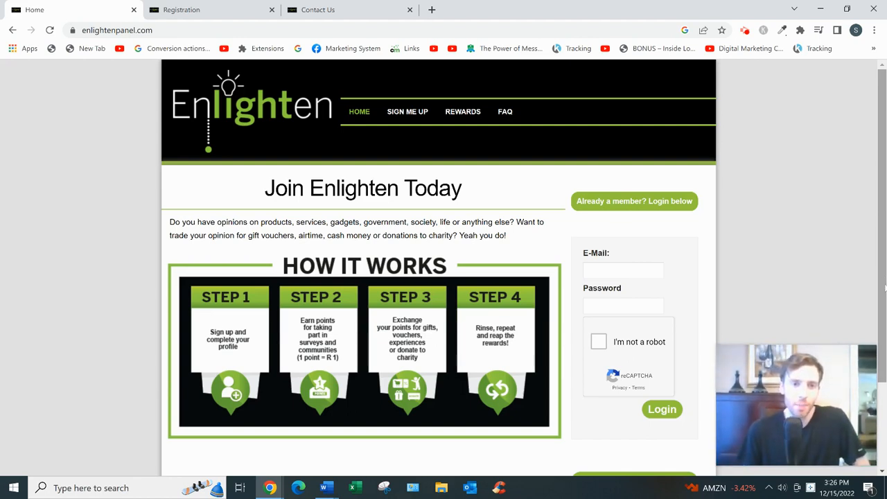
mouse_move(877, 285)
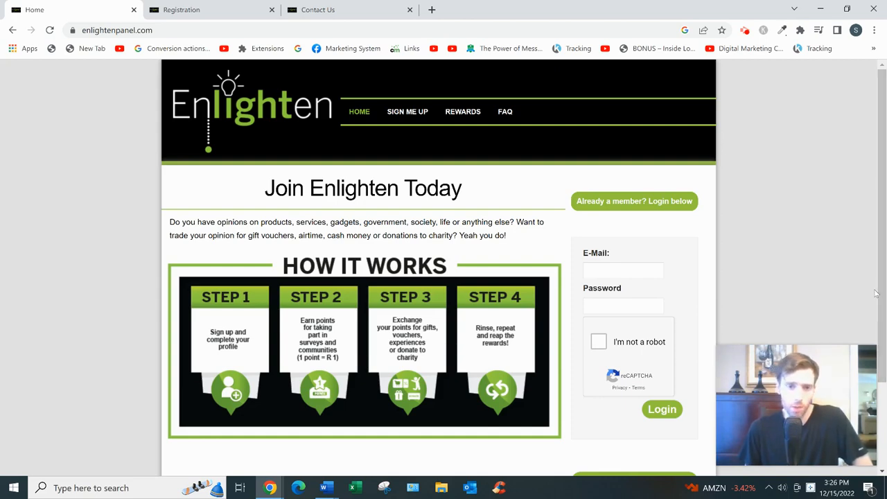
Step: Show the Registration page and scroll past the partner reward logos to the four-step How It Works overview
scroll(down, 3)
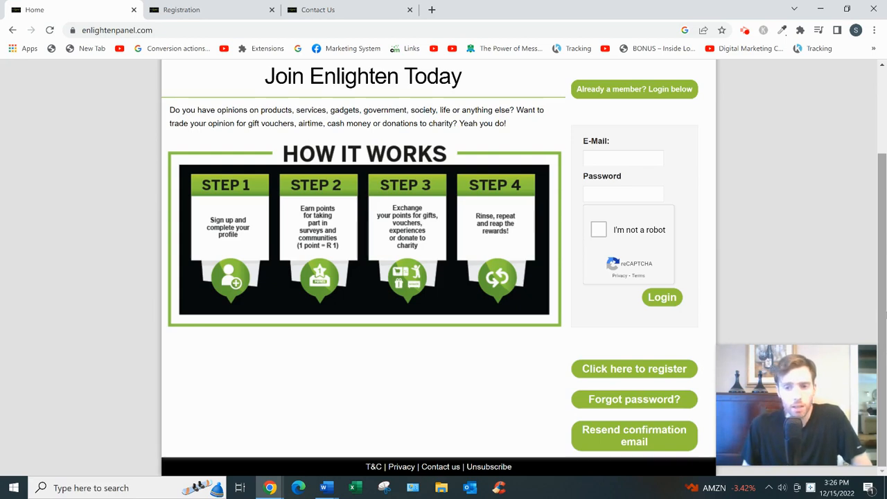
mouse_move(791, 328)
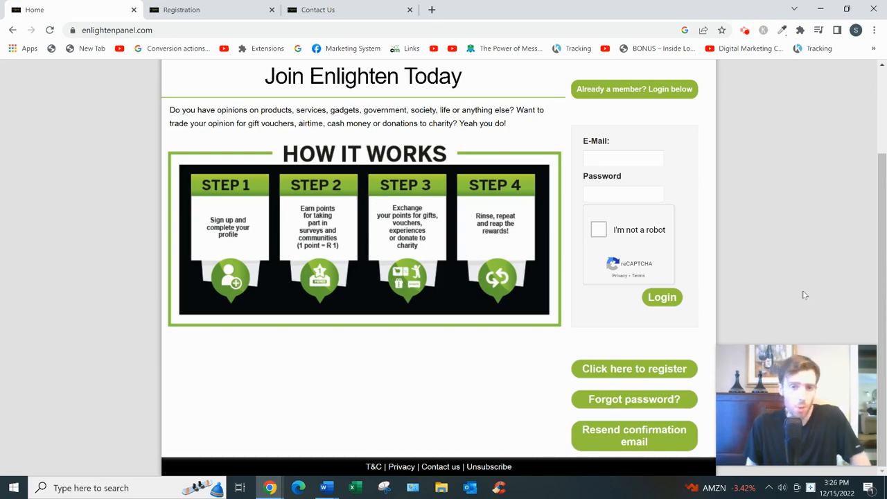
scroll(up, 3)
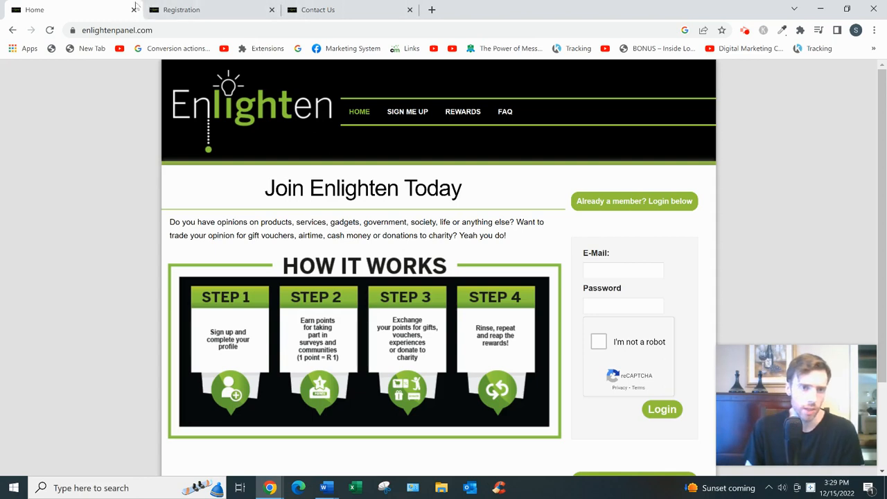
click(408, 111)
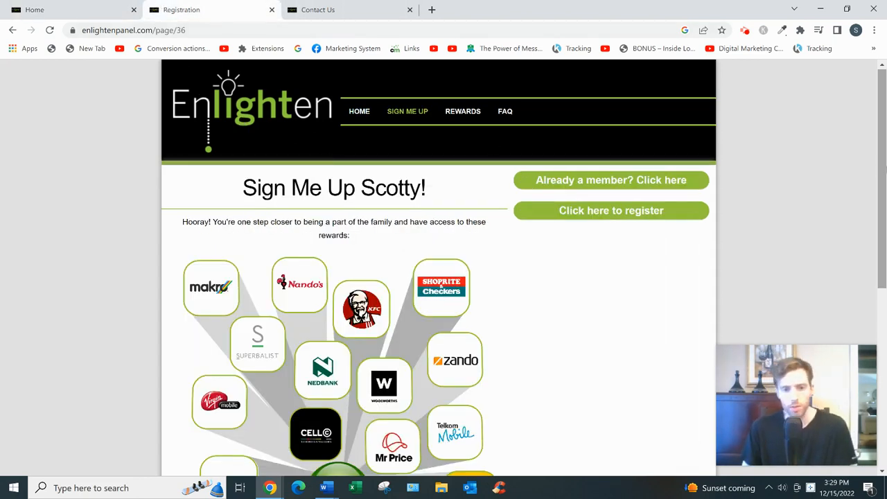
mouse_move(843, 214)
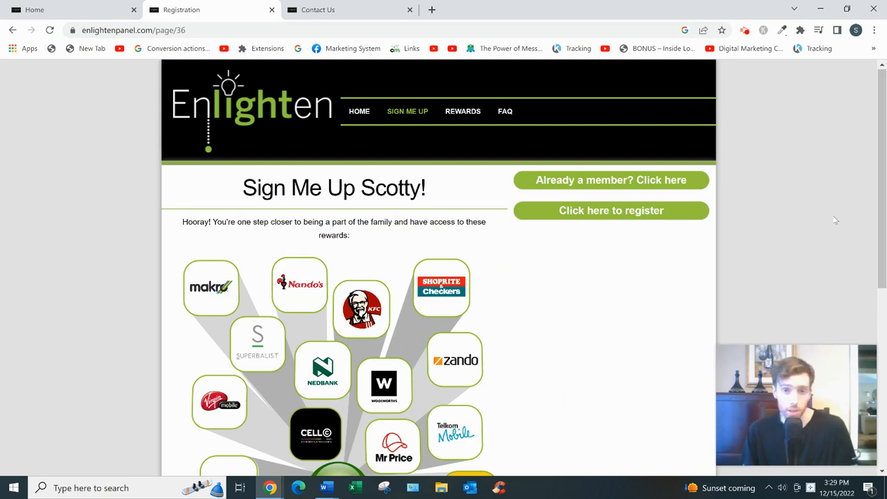
scroll(down, 3)
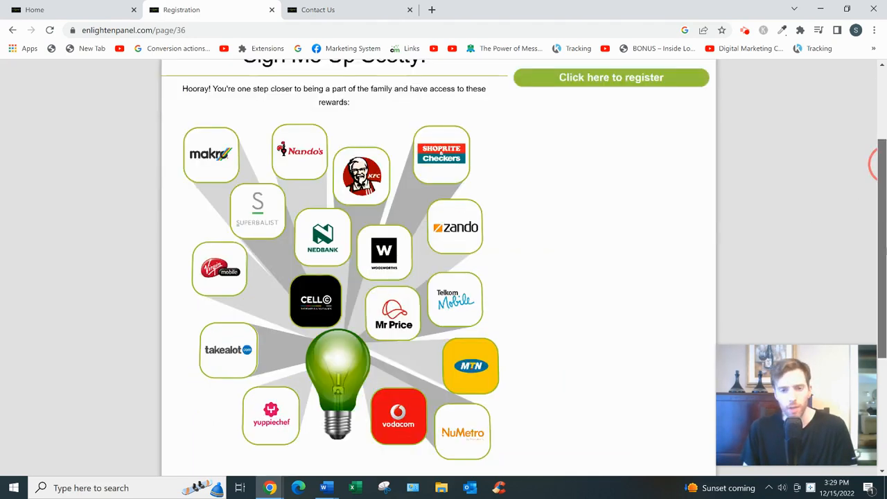
scroll(down, 3)
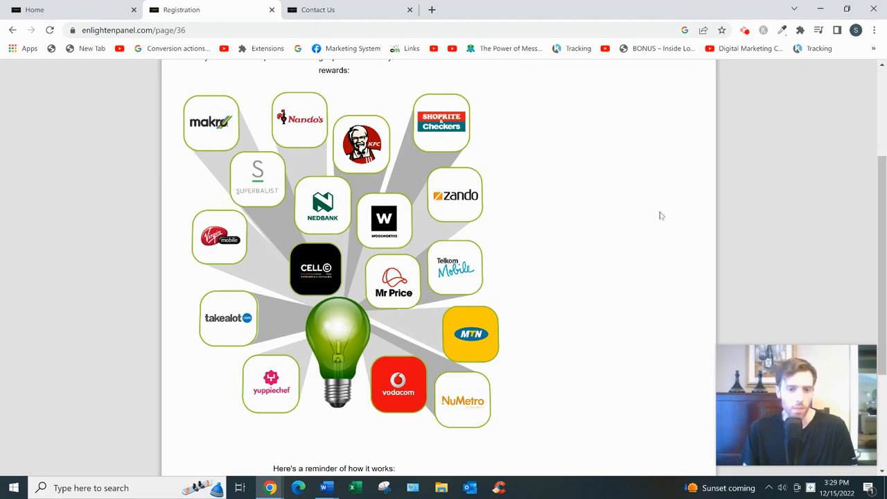
mouse_move(658, 220)
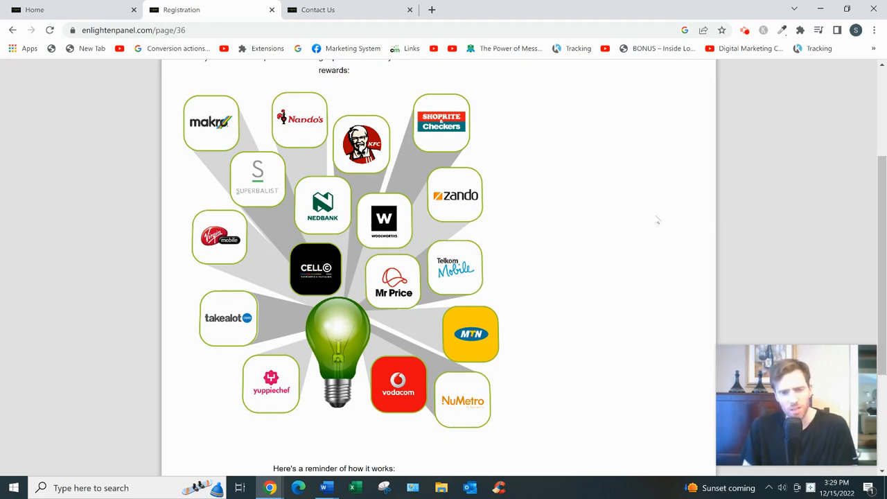
mouse_move(654, 223)
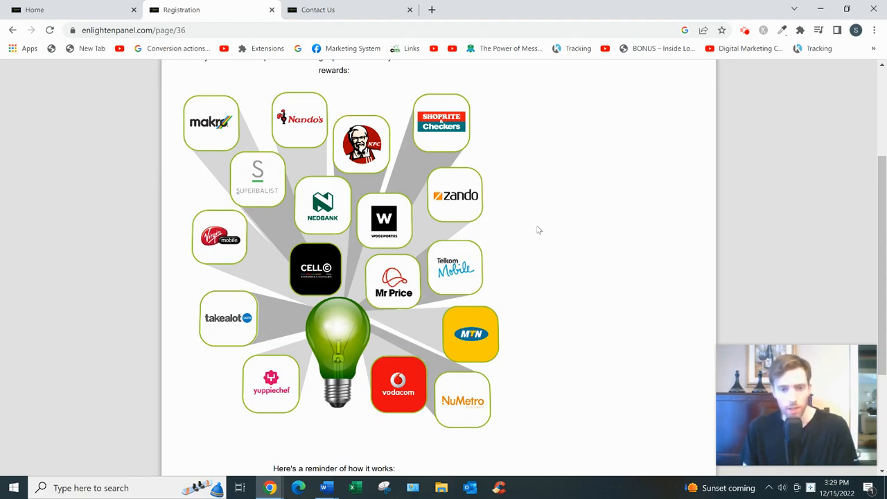
mouse_move(543, 227)
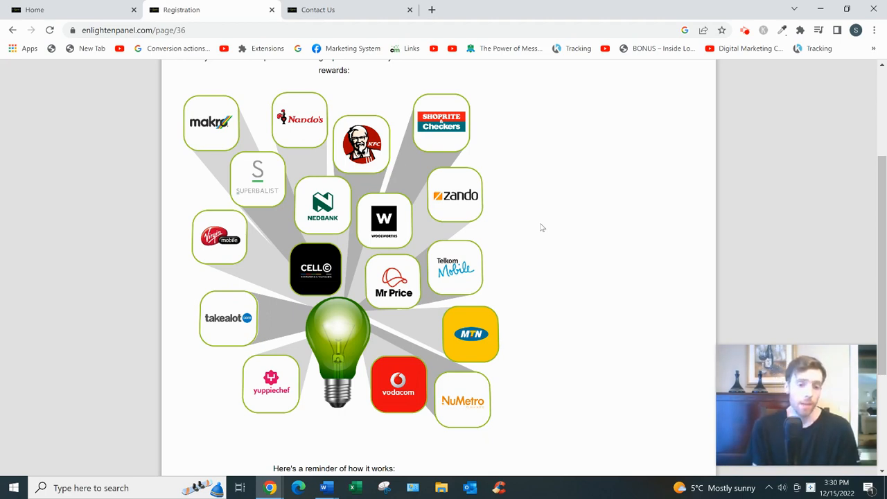
mouse_move(544, 296)
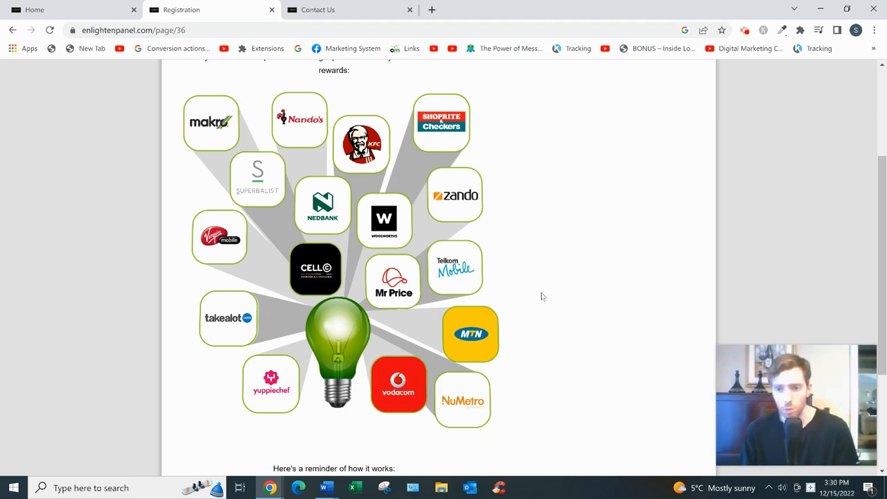
scroll(down, 3)
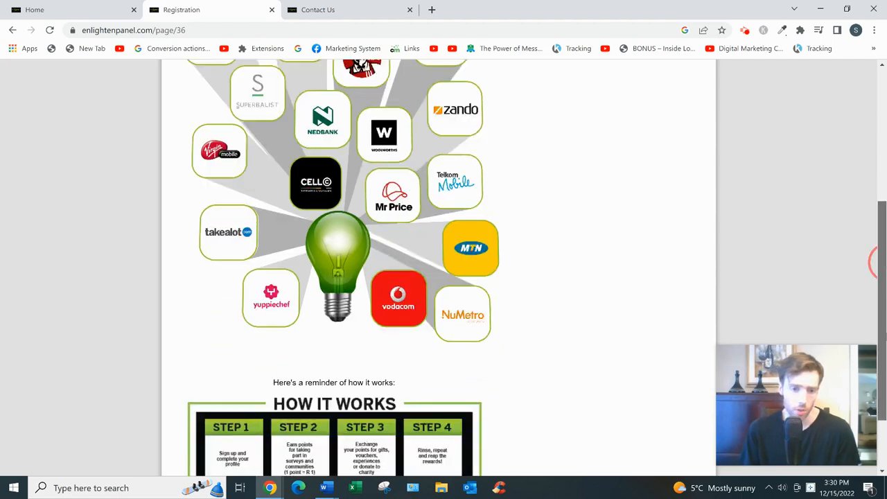
scroll(down, 3)
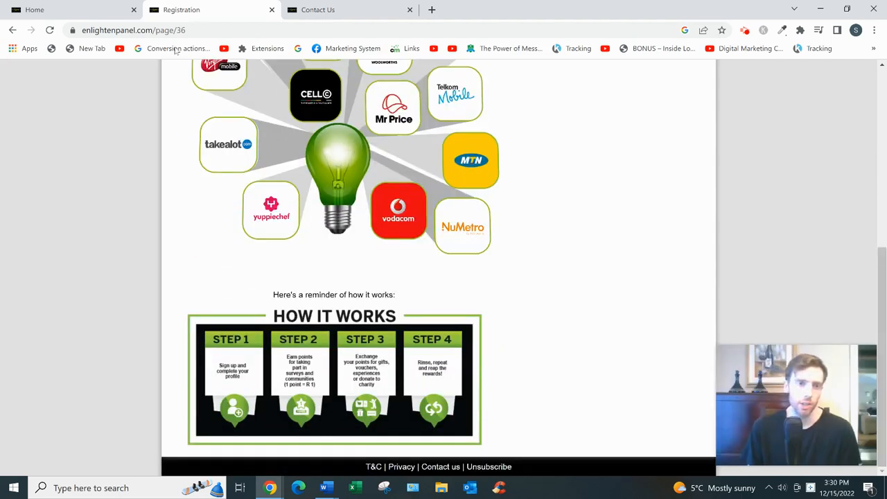
Step: View the Contact Us message form and login box, then return to the registration rewards page
click(318, 9)
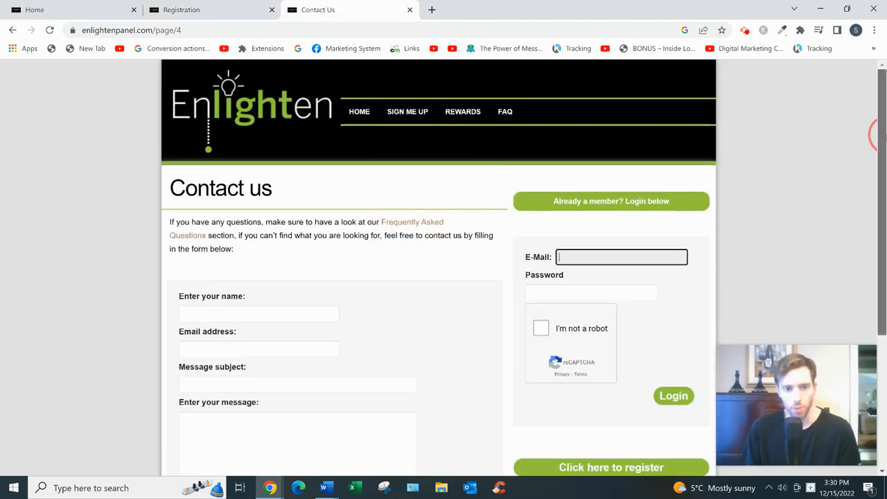
scroll(down, 3)
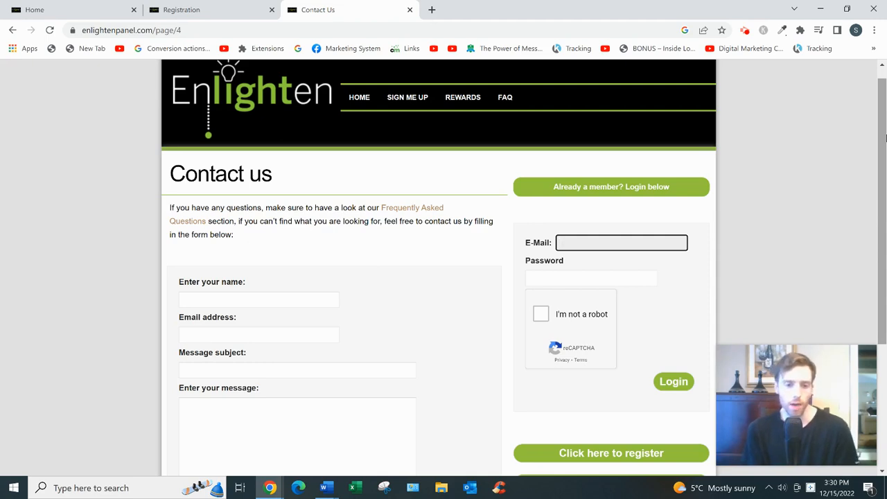
click(621, 243)
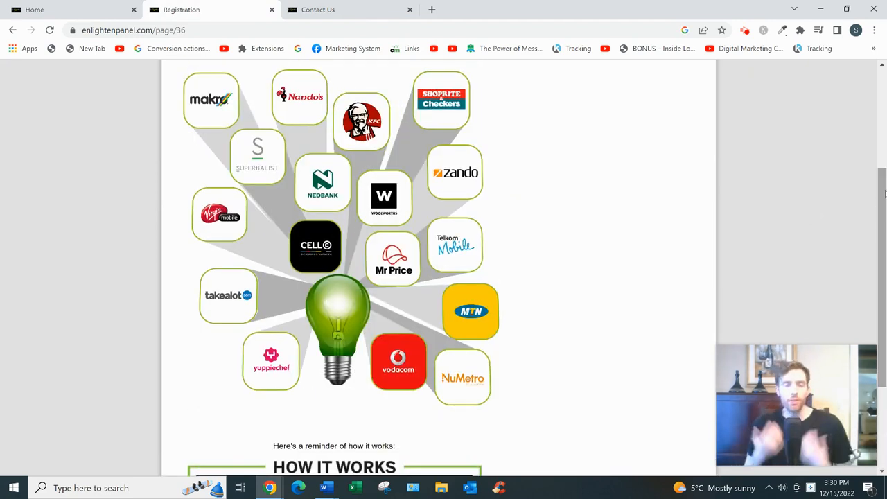
mouse_move(6, 391)
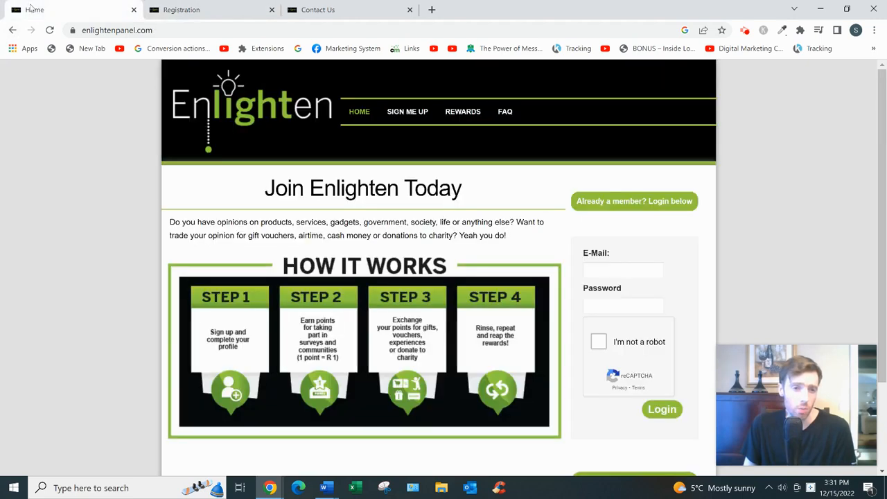
mouse_move(362, 266)
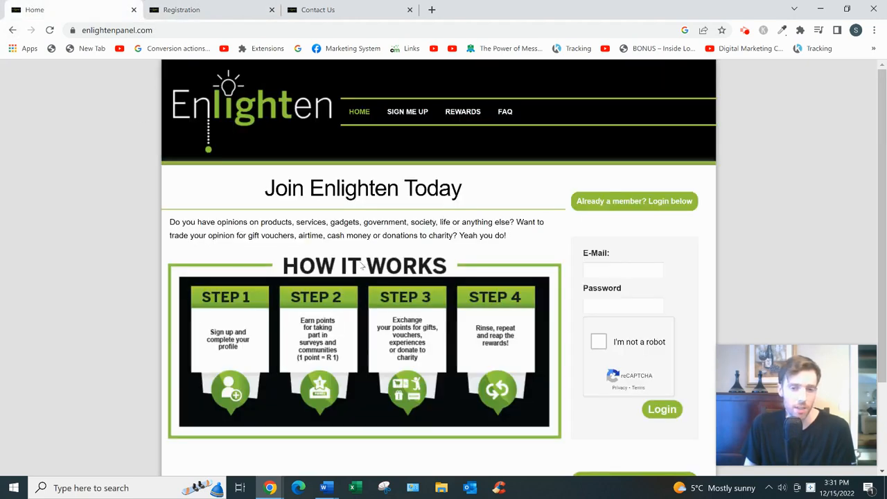
mouse_move(352, 251)
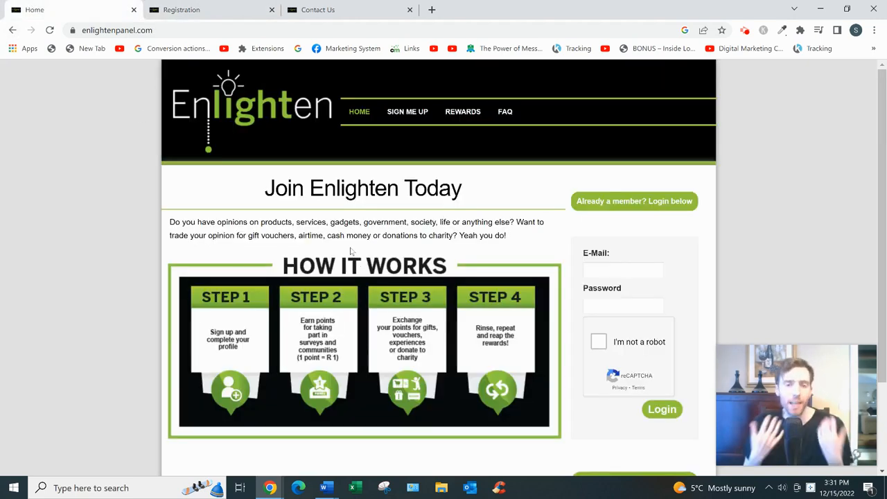